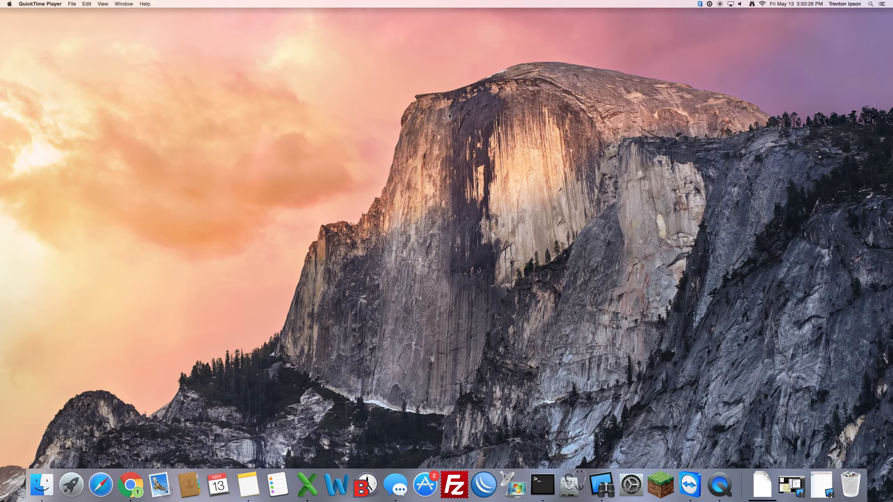
{"action": "mouse_move", "coordinate": [444, 127]}
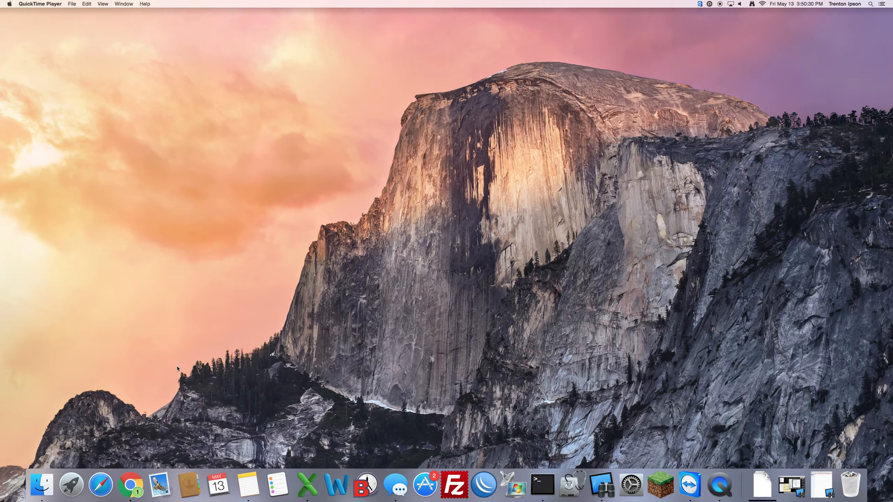
{"action": "mouse_move", "coordinate": [337, 484]}
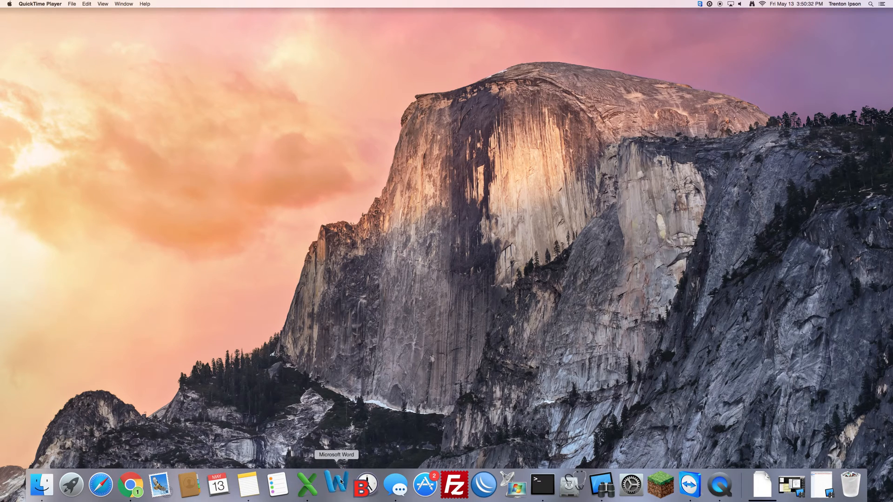
Launch Word from the Dock and start a new blank document, Document2.
{"action": "left_click", "coordinate": [337, 485]}
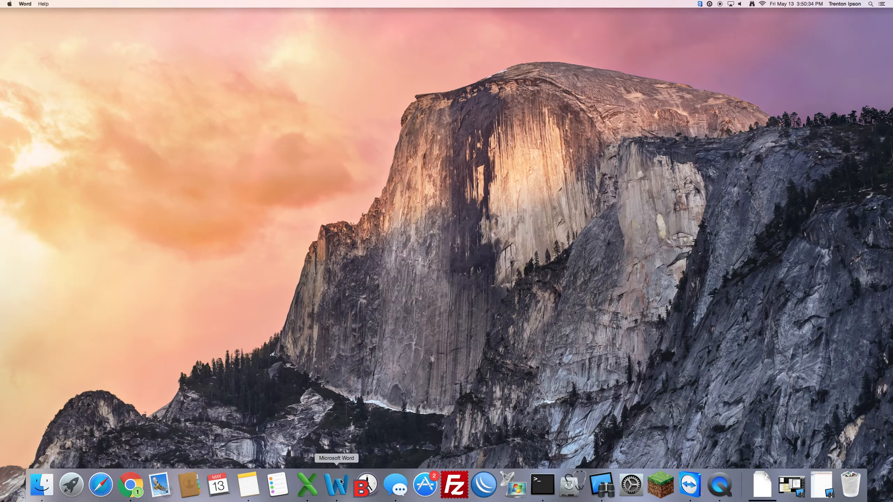
{"action": "left_click", "coordinate": [336, 485]}
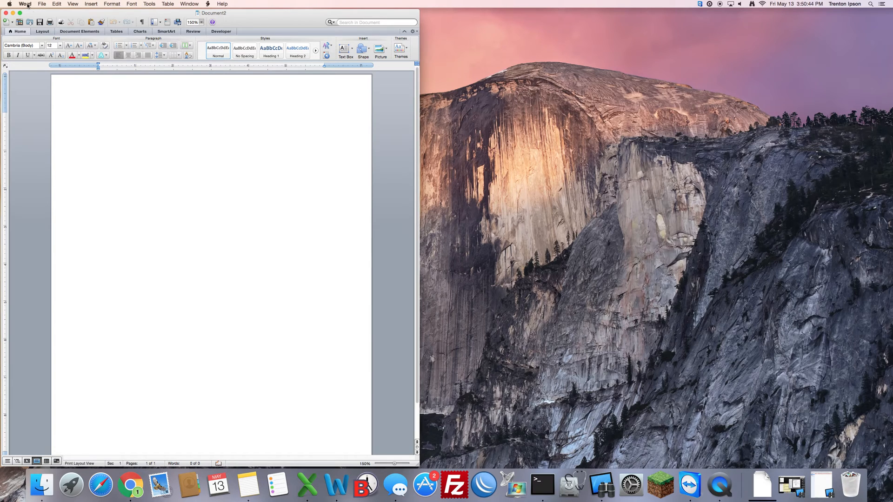
Bring up Word Preferences from the Word application menu.
{"action": "left_click", "coordinate": [25, 4]}
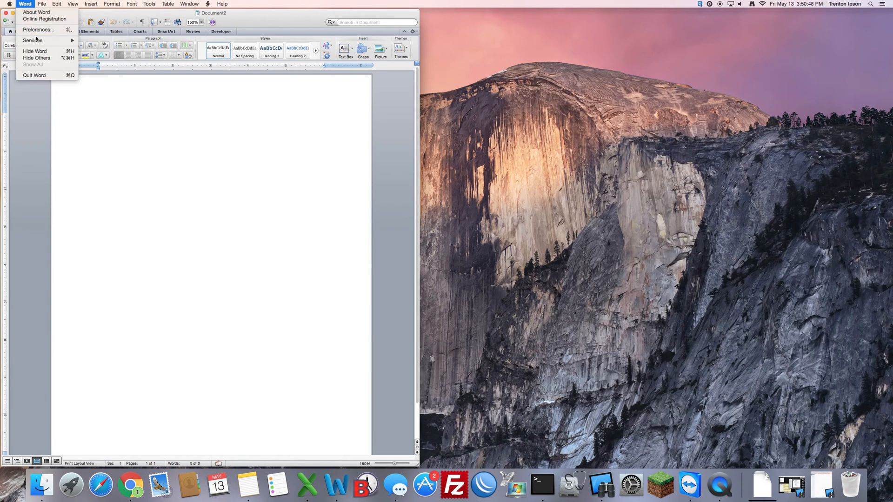
{"action": "left_click", "coordinate": [38, 30]}
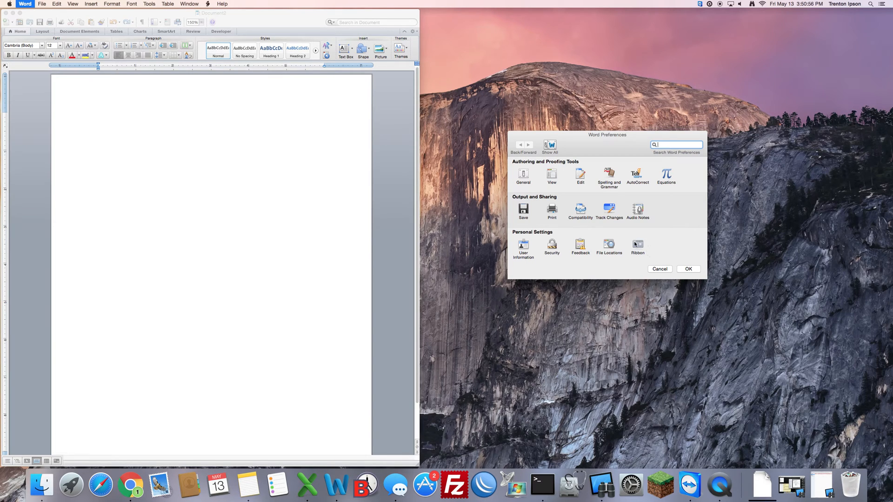
In Ribbon preferences, tick the Developer tab and confirm with OK.
{"action": "left_click", "coordinate": [637, 245]}
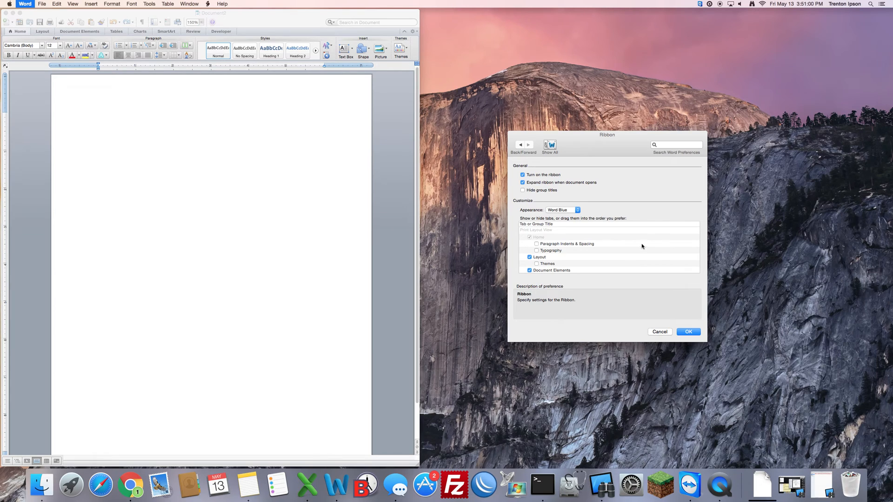
{"action": "mouse_move", "coordinate": [601, 198]}
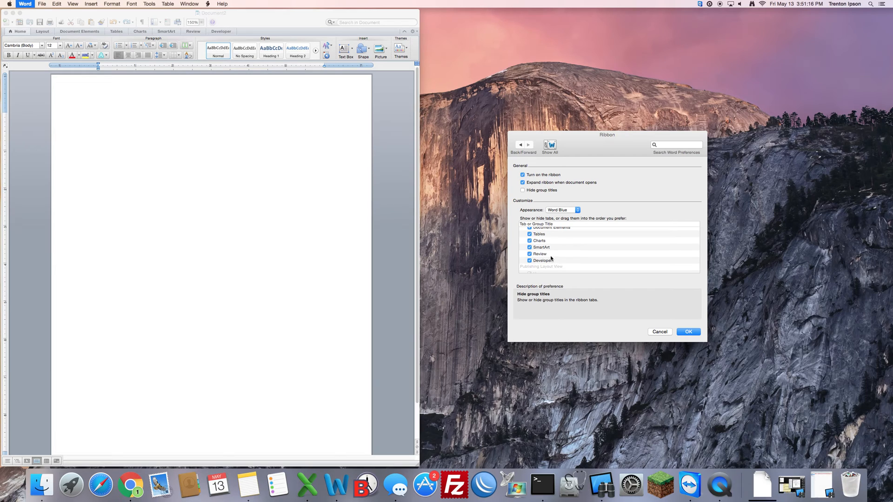
{"action": "mouse_move", "coordinate": [548, 259]}
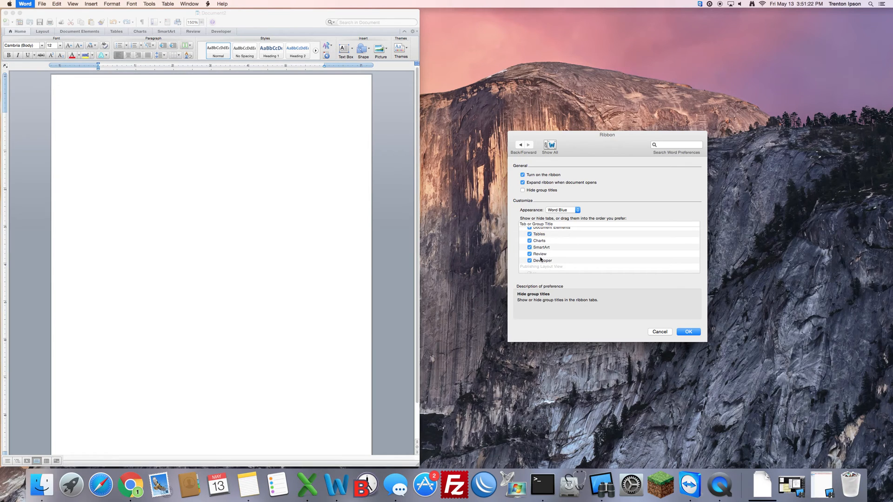
{"action": "left_click", "coordinate": [529, 260]}
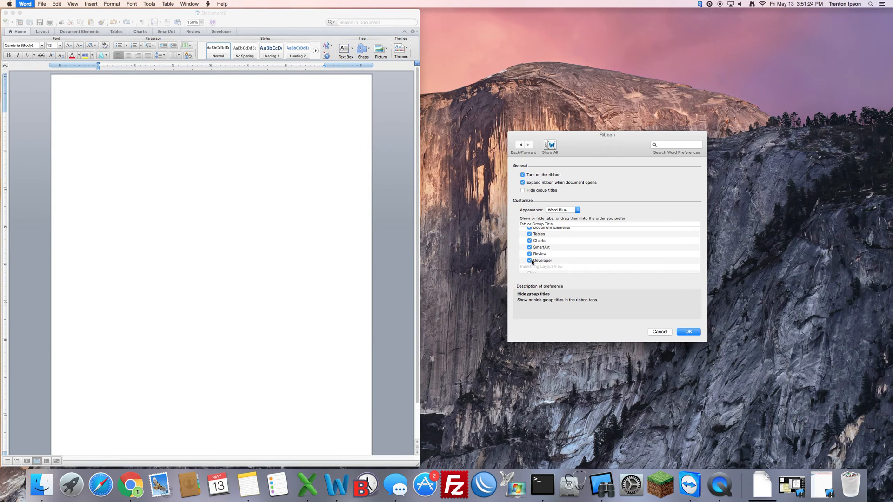
{"action": "mouse_move", "coordinate": [582, 264]}
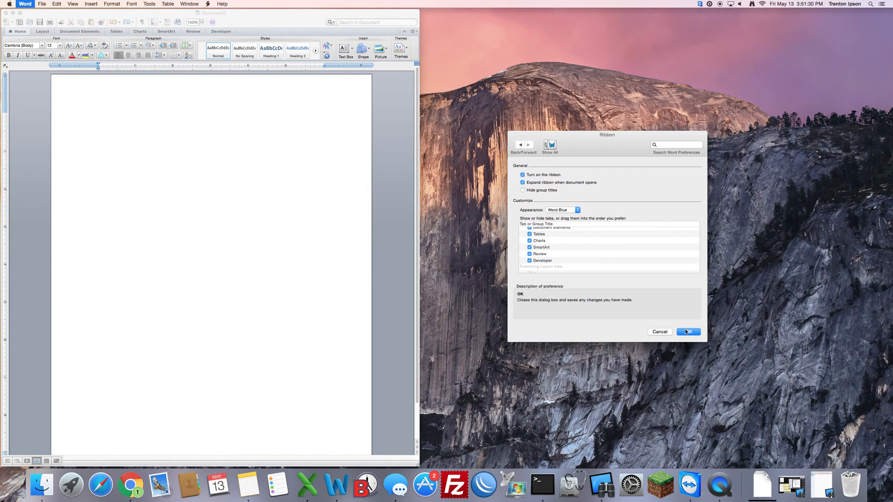
{"action": "left_click", "coordinate": [687, 331]}
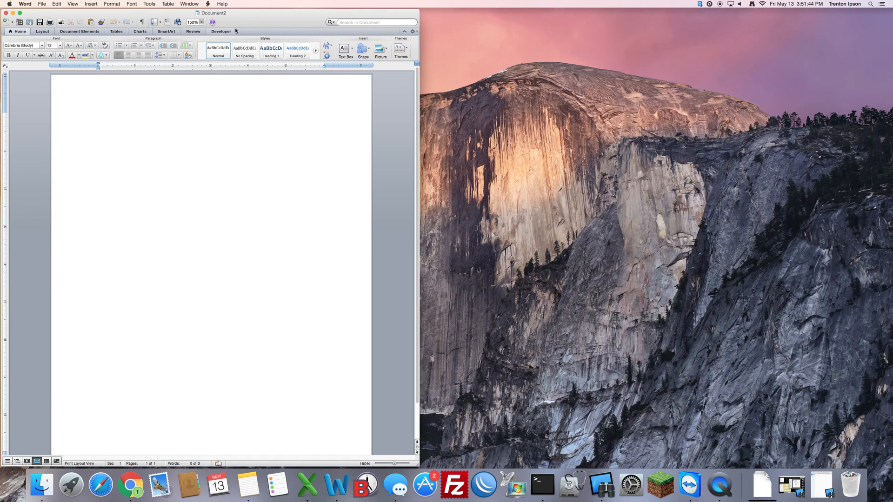
Switch to the Developer tab to reveal its Visual Basic, macro and form-control tools.
{"action": "left_click", "coordinate": [220, 31]}
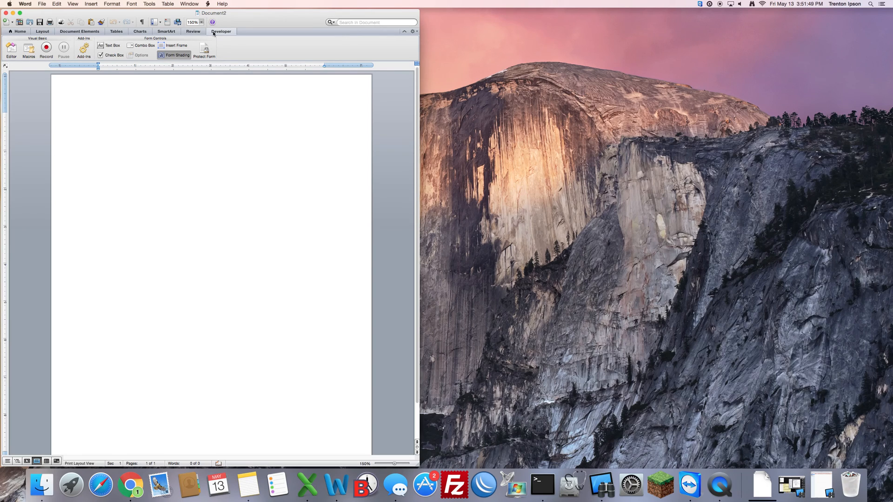
{"action": "left_click", "coordinate": [98, 116]}
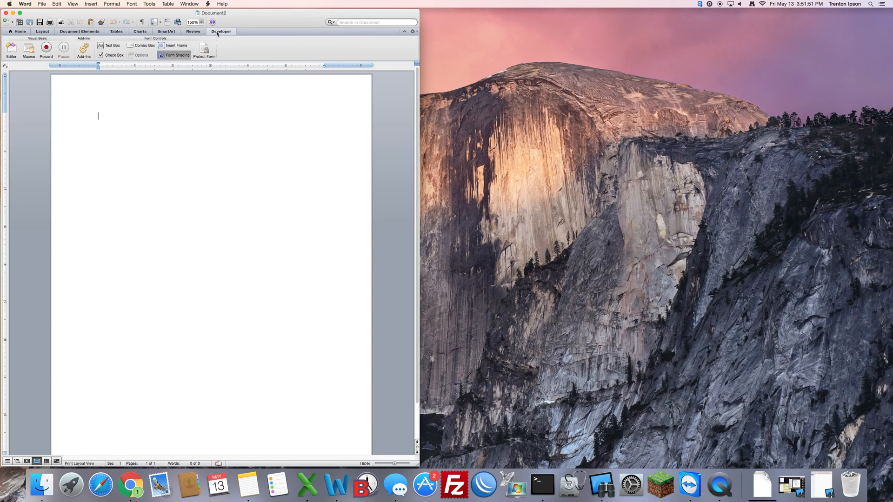